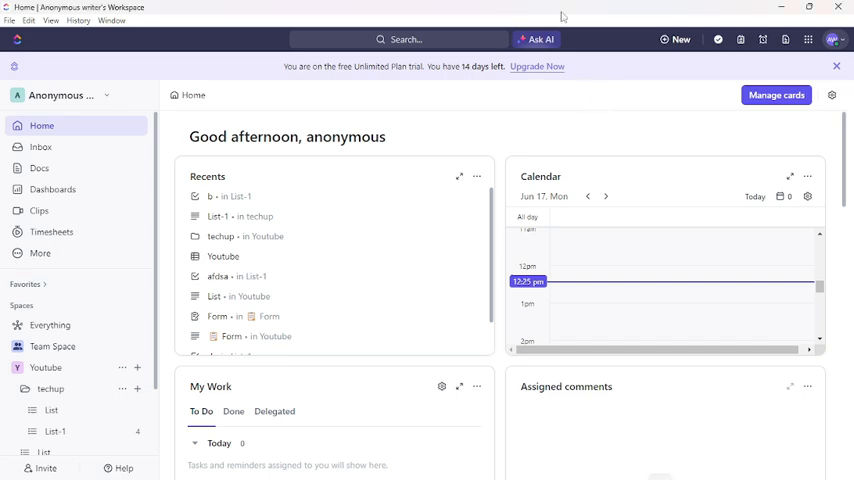
pyautogui.moveTo(598, 90)
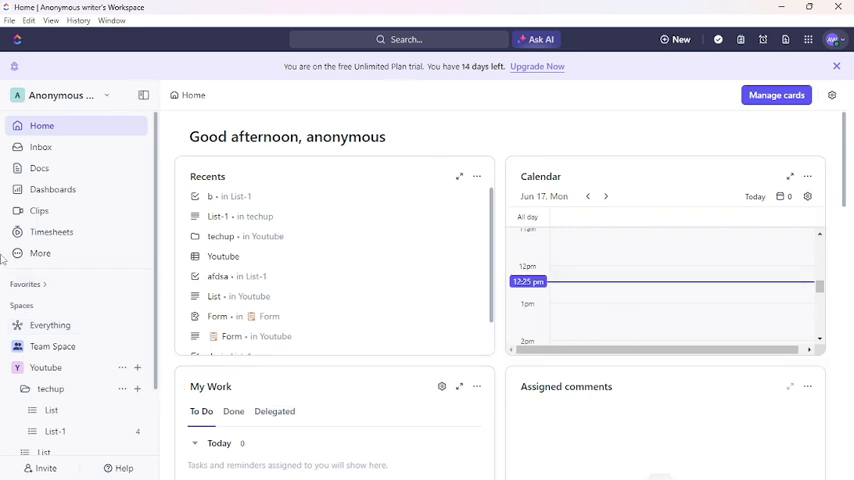
pyautogui.moveTo(69, 389)
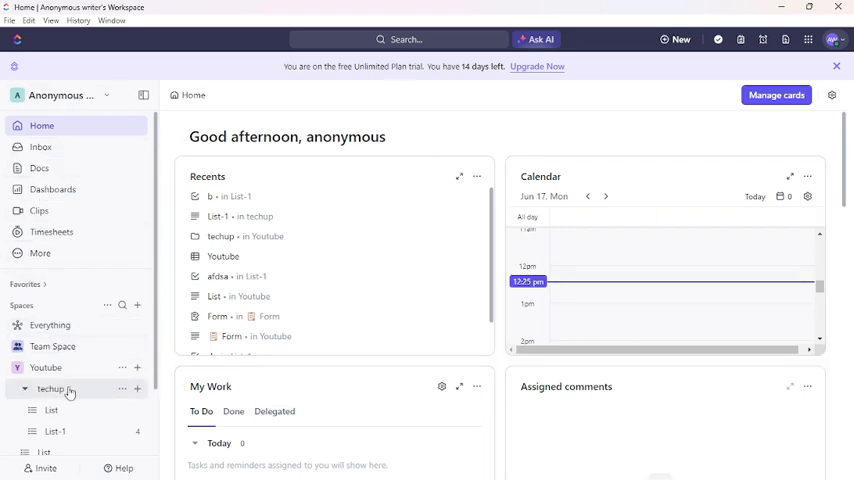
# Scroll the sidebar to show List and List-1 under the Youtube space's techup folder.
pyautogui.scroll(-3)
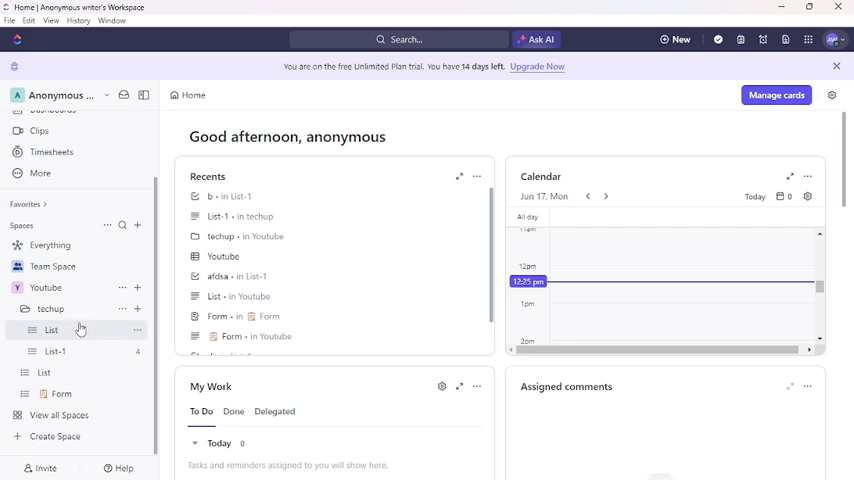
pyautogui.moveTo(82, 330)
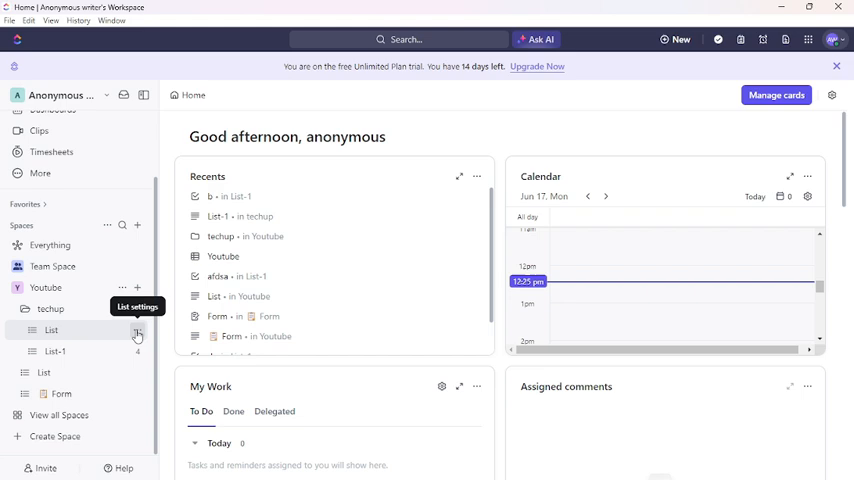
# From the techup List's options menu, start a new task for that List.
pyautogui.click(137, 331)
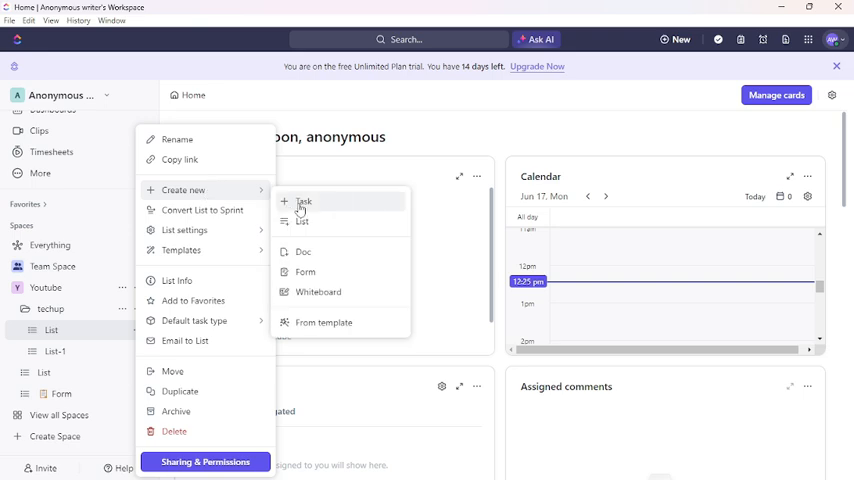
pyautogui.click(302, 205)
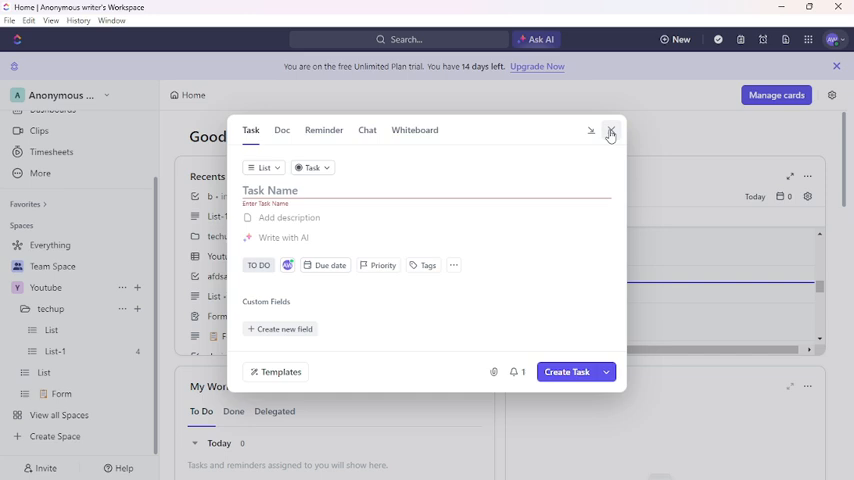
# Close the empty task dialog for the techup List without saving.
pyautogui.click(609, 131)
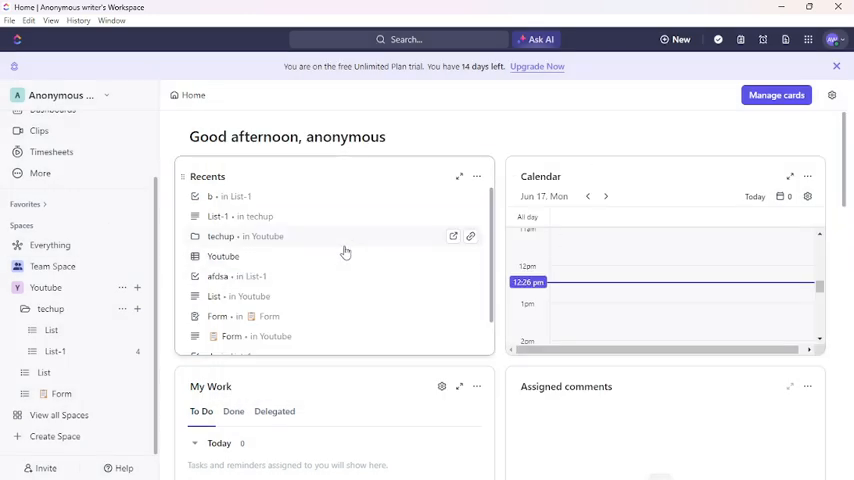
pyautogui.moveTo(342, 201)
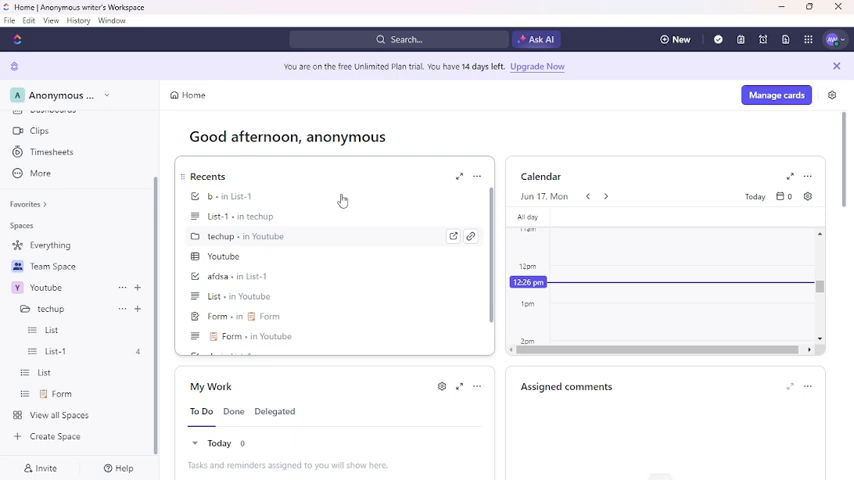
pyautogui.moveTo(678, 39)
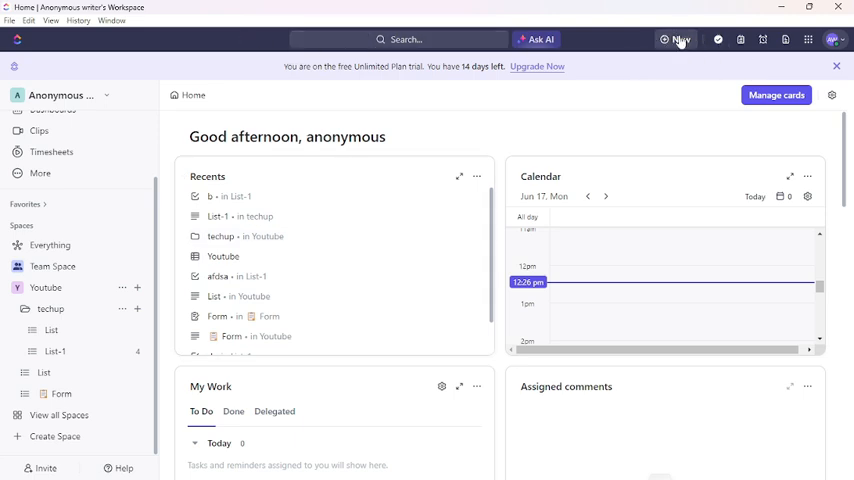
# Start a new task from the top bar's New button, targeting Personal List.
pyautogui.click(676, 39)
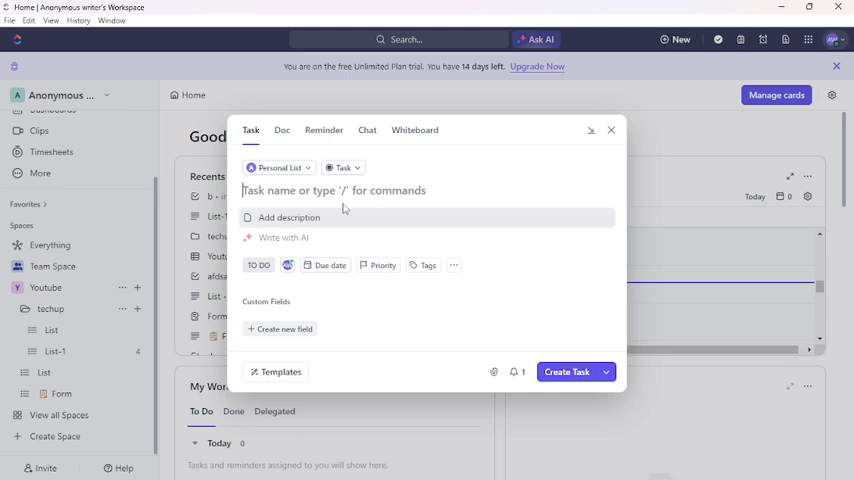
pyautogui.moveTo(279, 167)
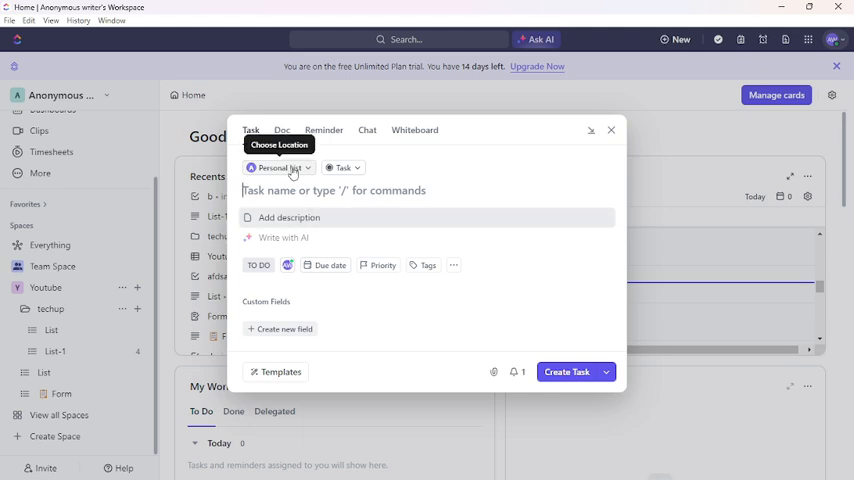
pyautogui.click(280, 167)
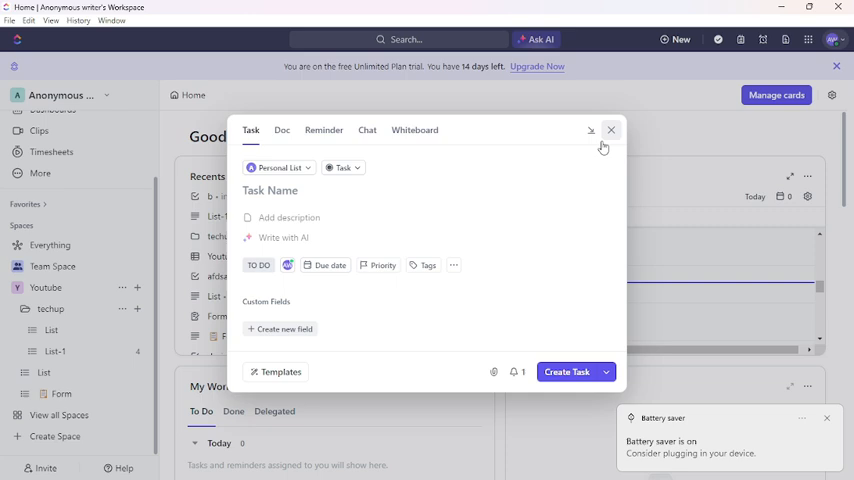
# Close the blank Personal List task dialog without creating a task.
pyautogui.click(611, 130)
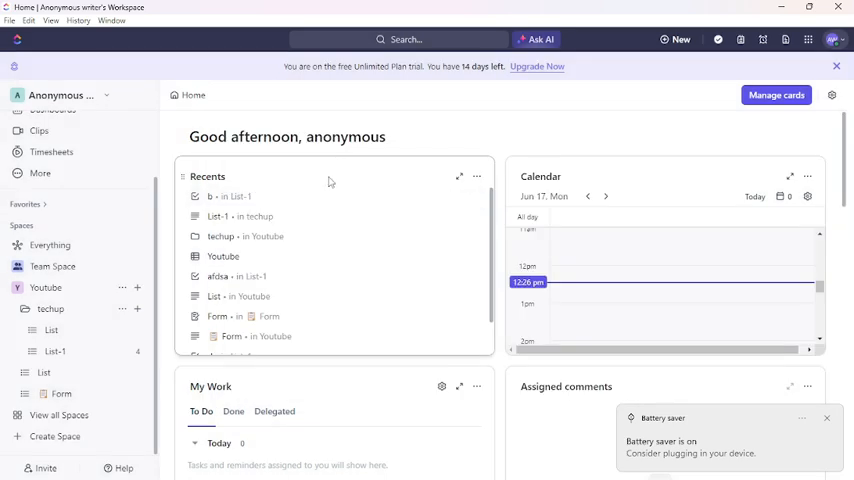
pyautogui.moveTo(361, 161)
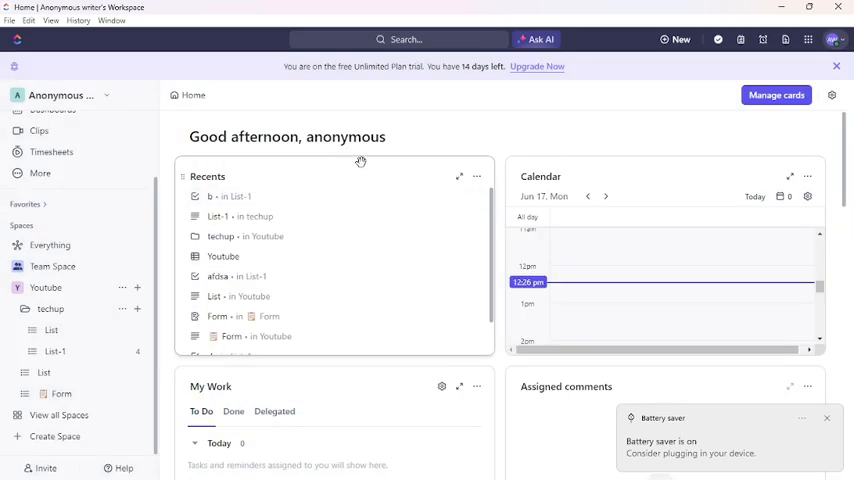
pyautogui.moveTo(430, 175)
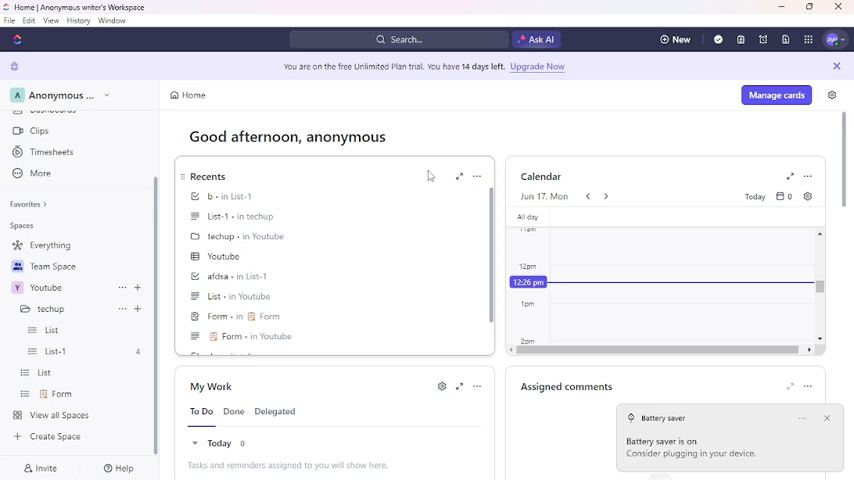
pyautogui.moveTo(438, 176)
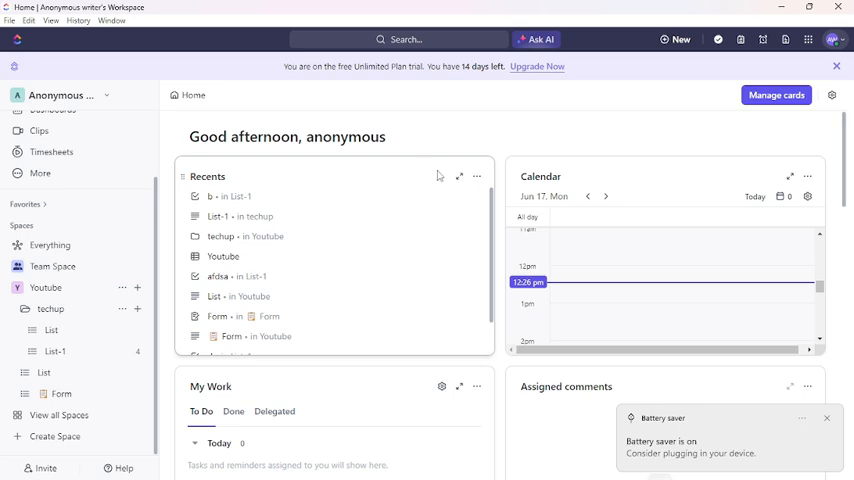